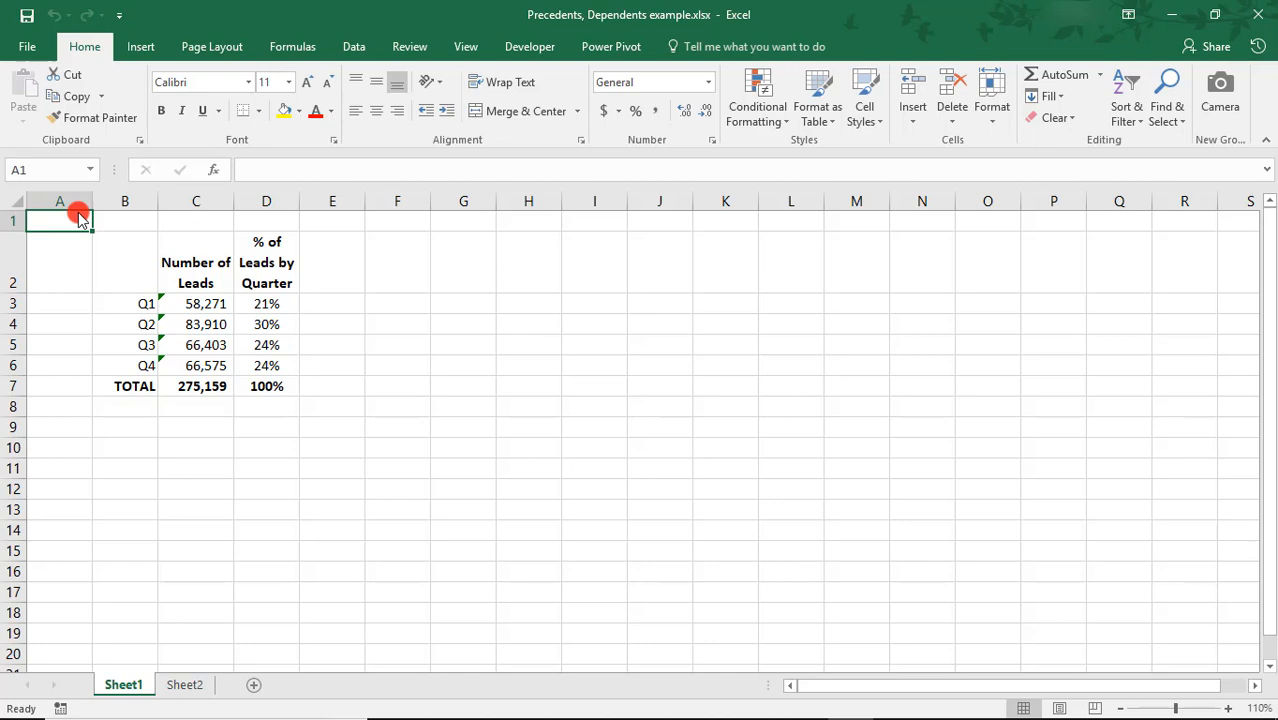
Step: Select the D3 share-of-leads formula =C3/$C$7 and show the Formula Auditing group
left_click(266, 303)
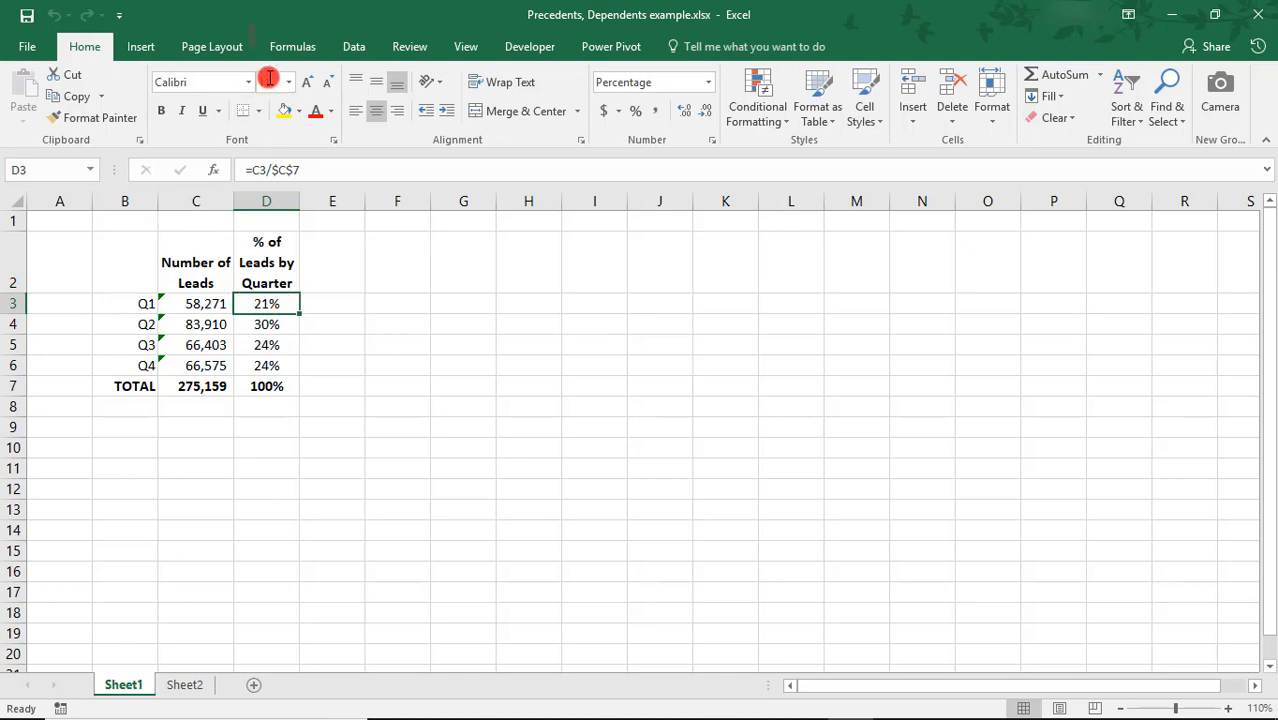
left_click(292, 46)
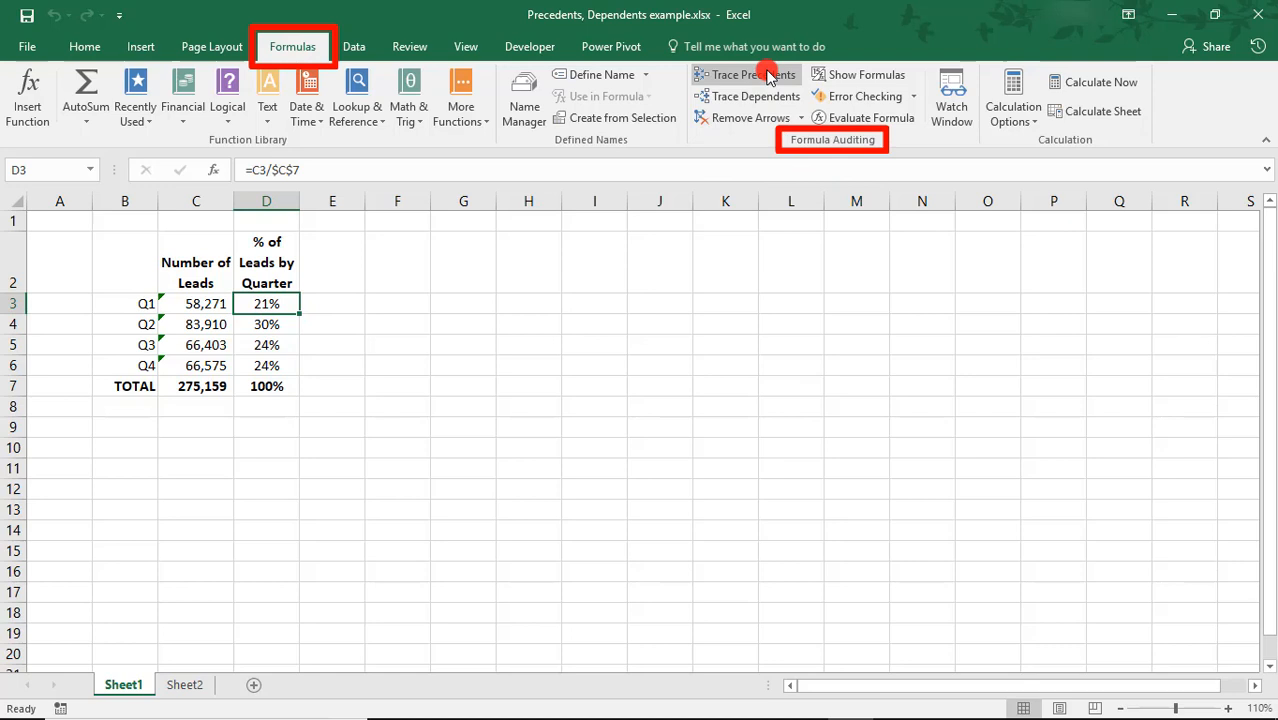
left_click(745, 74)
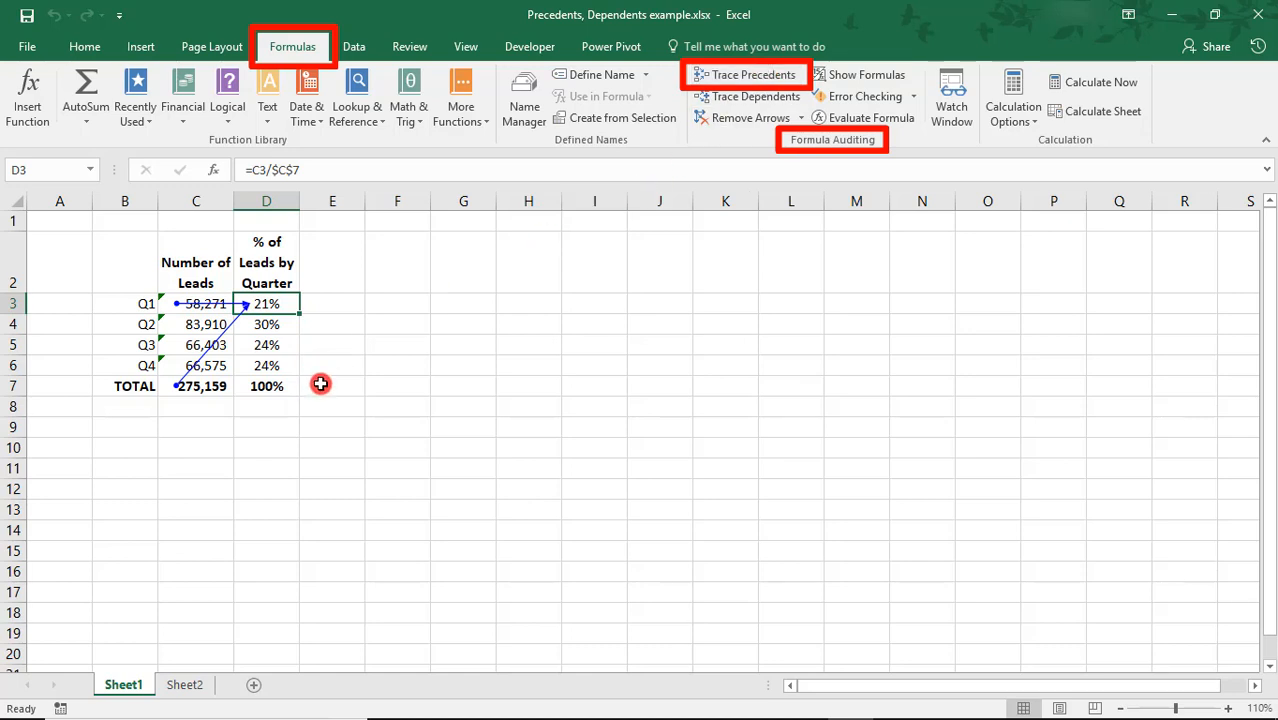
mouse_move(285, 345)
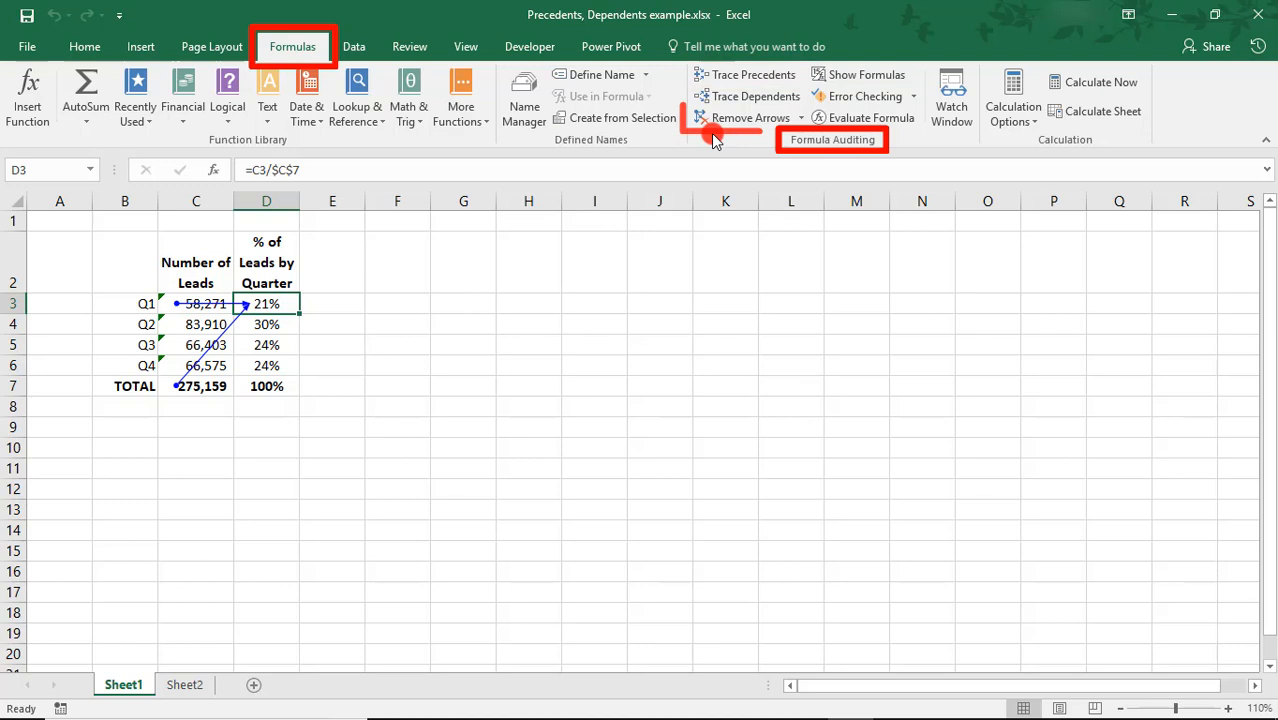
left_click(743, 117)
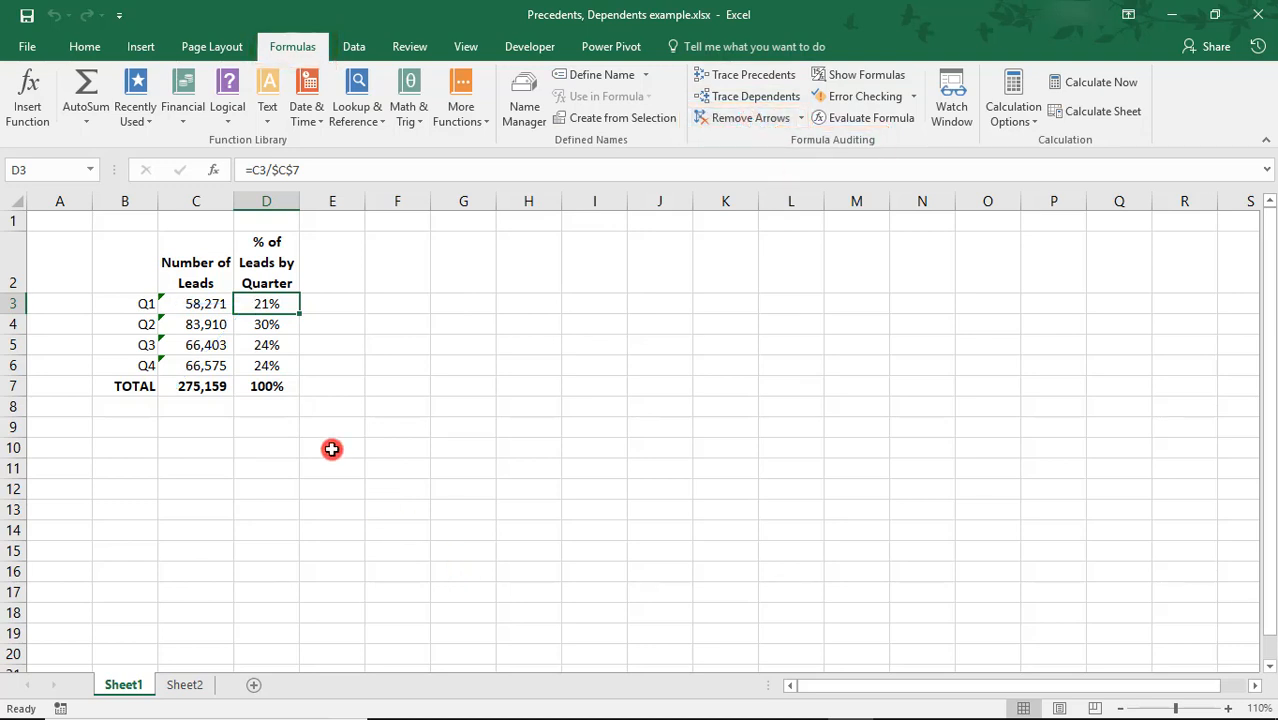
mouse_move(201, 303)
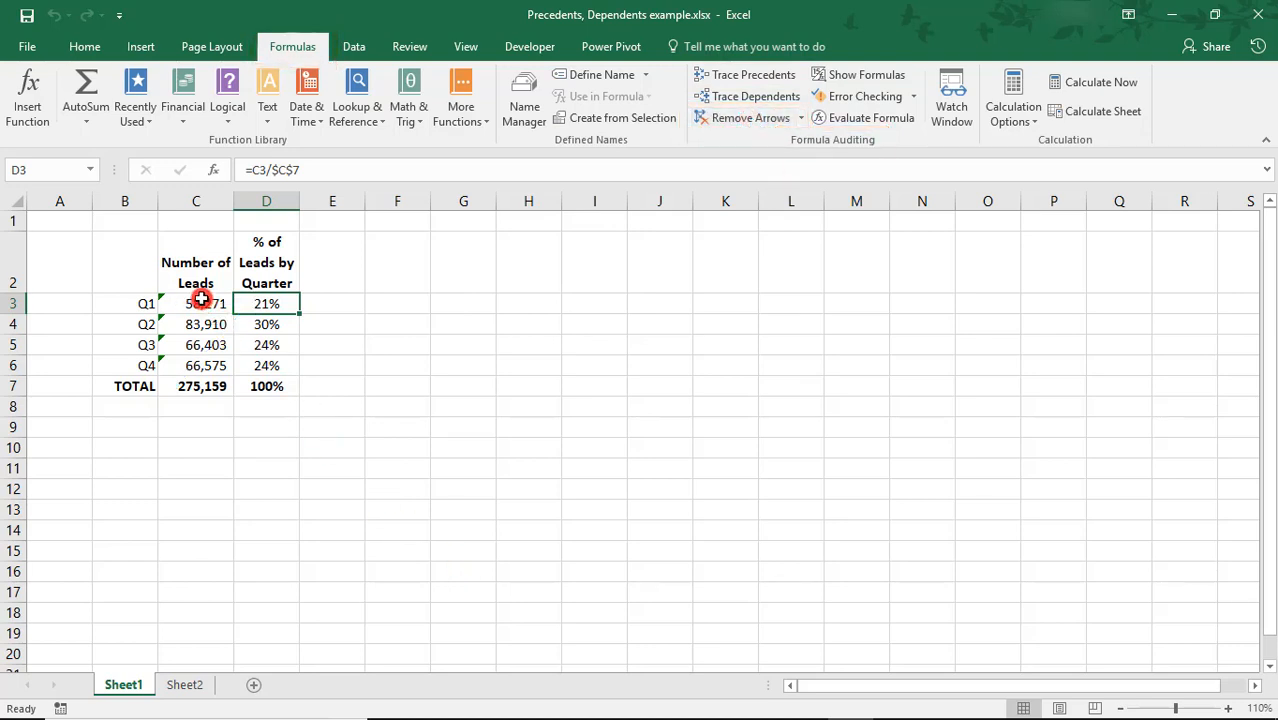
Step: Trace C3's precedents and jump to its Sheet2 source, the January–March leads C4:C6
left_click(196, 303)
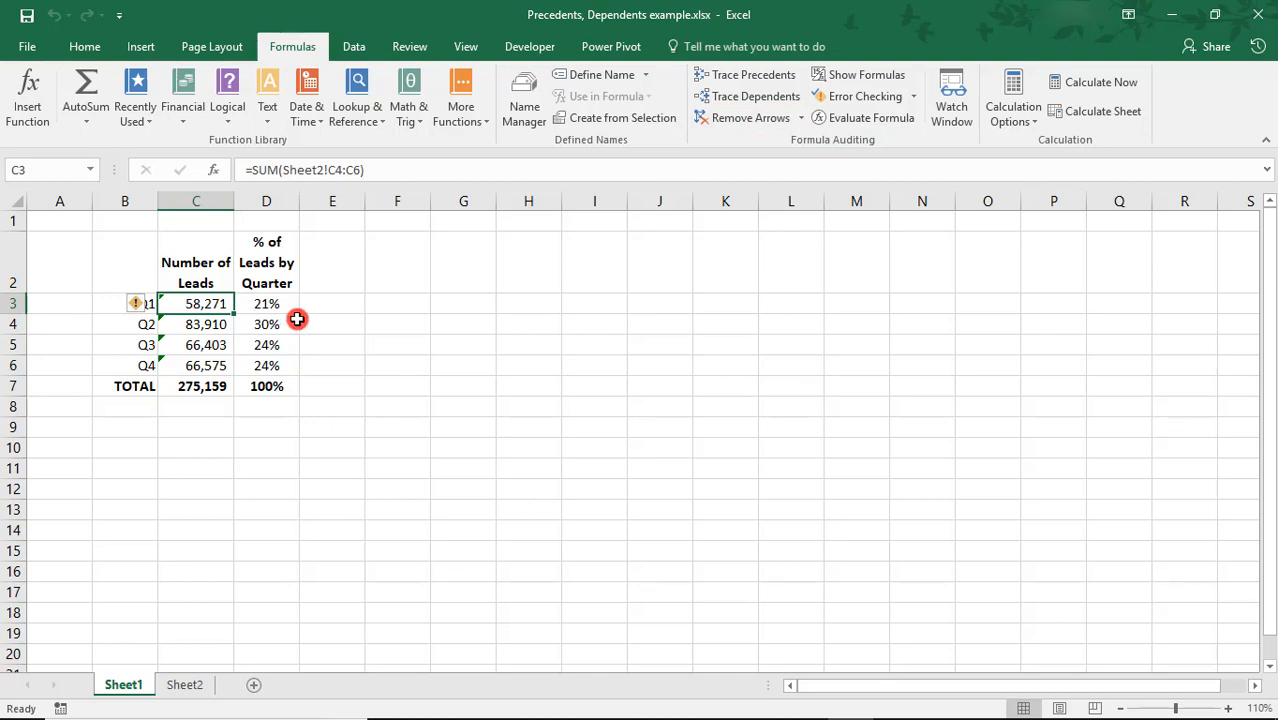
left_click(752, 74)
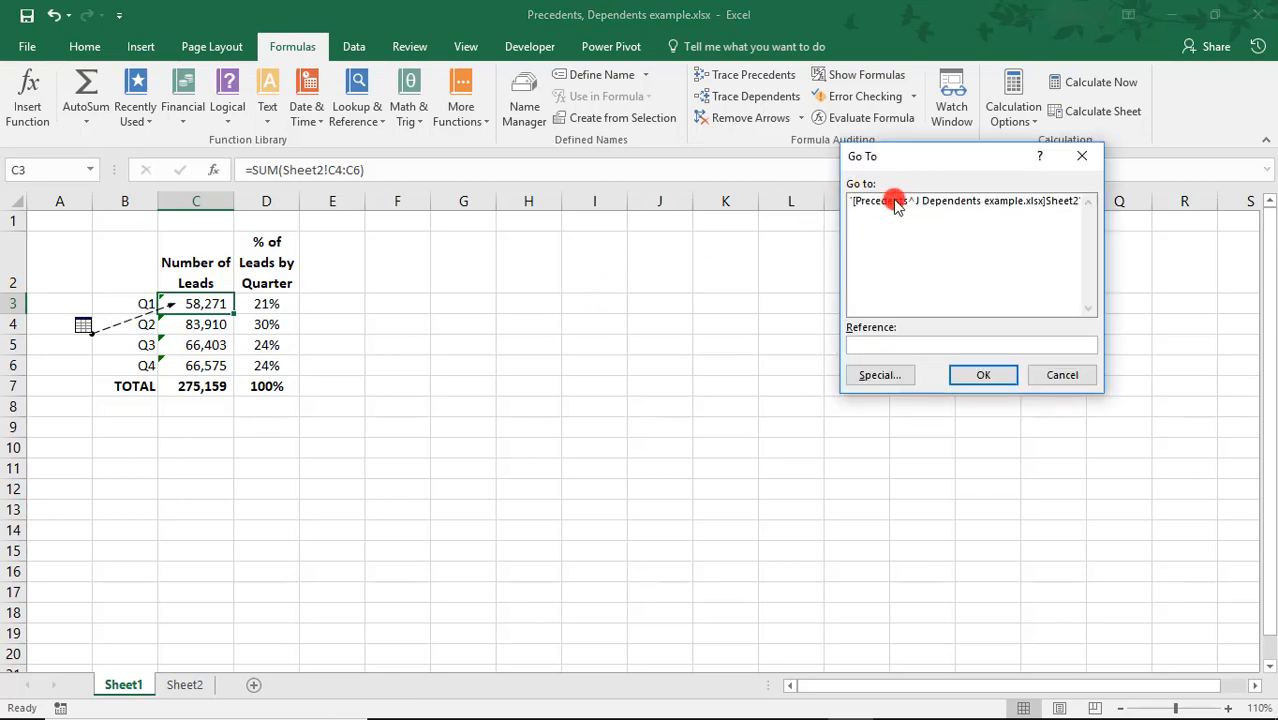
left_click(970, 200)
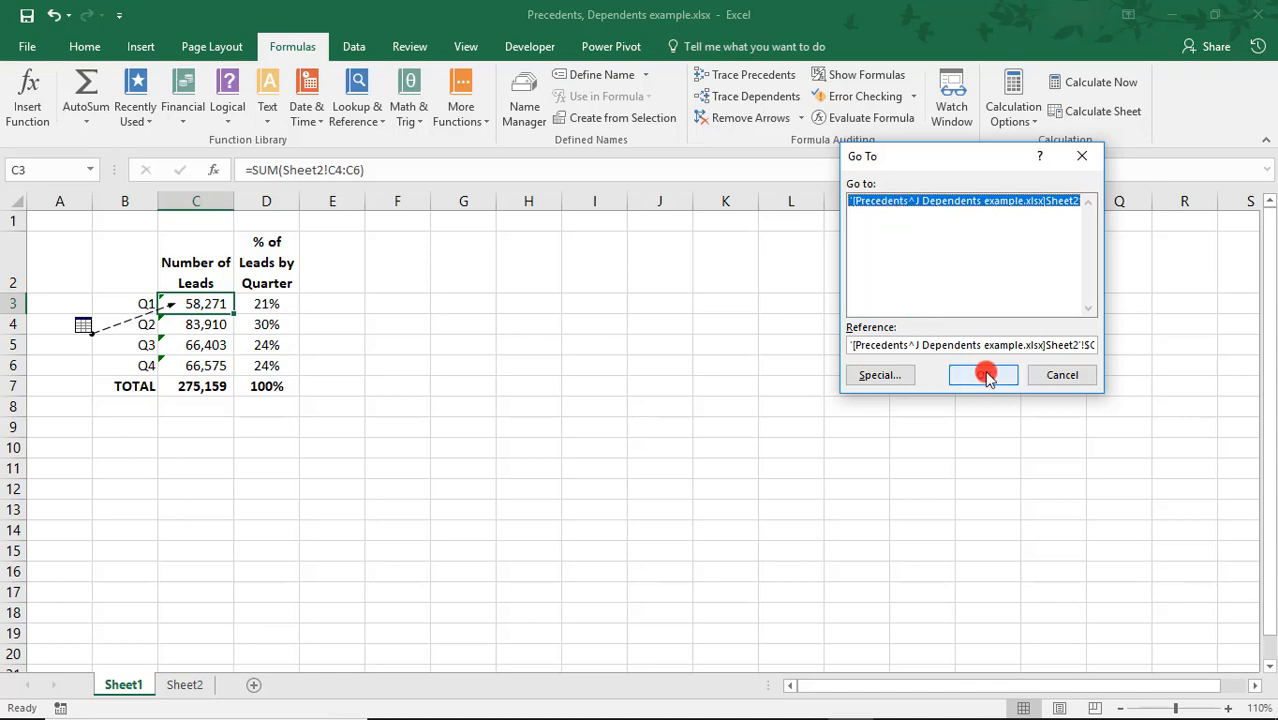
left_click(983, 374)
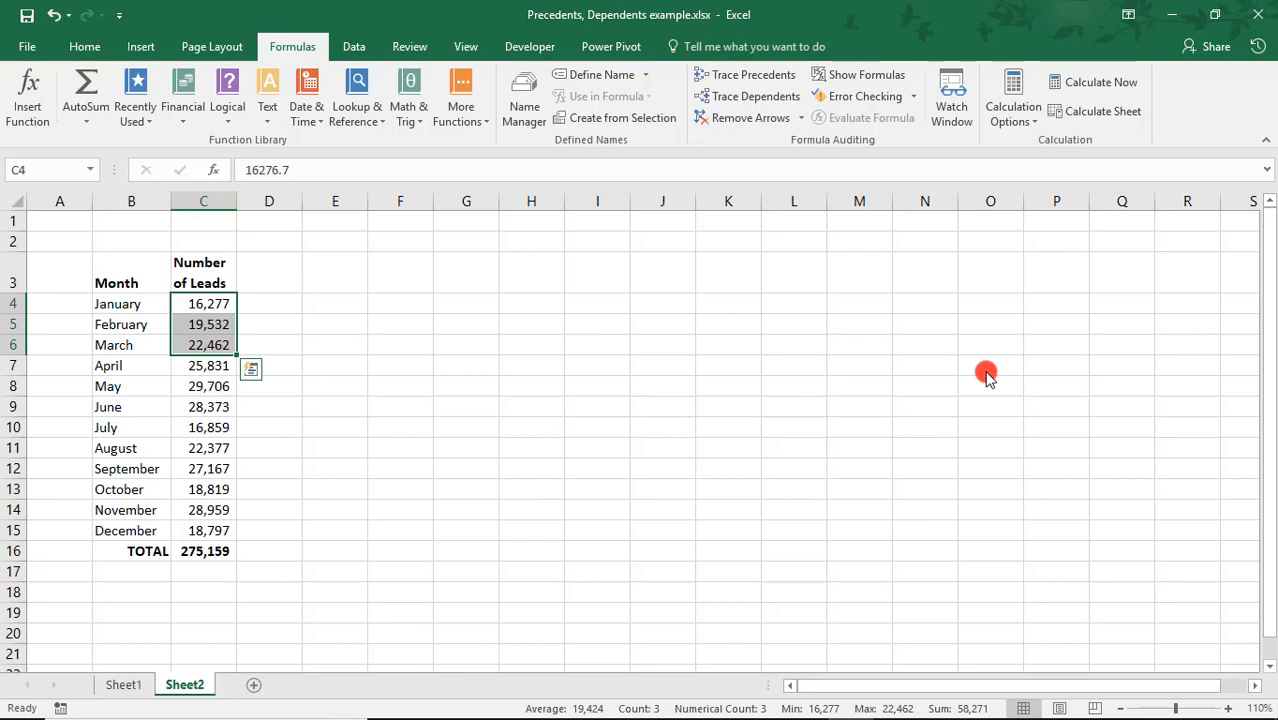
mouse_move(1238, 584)
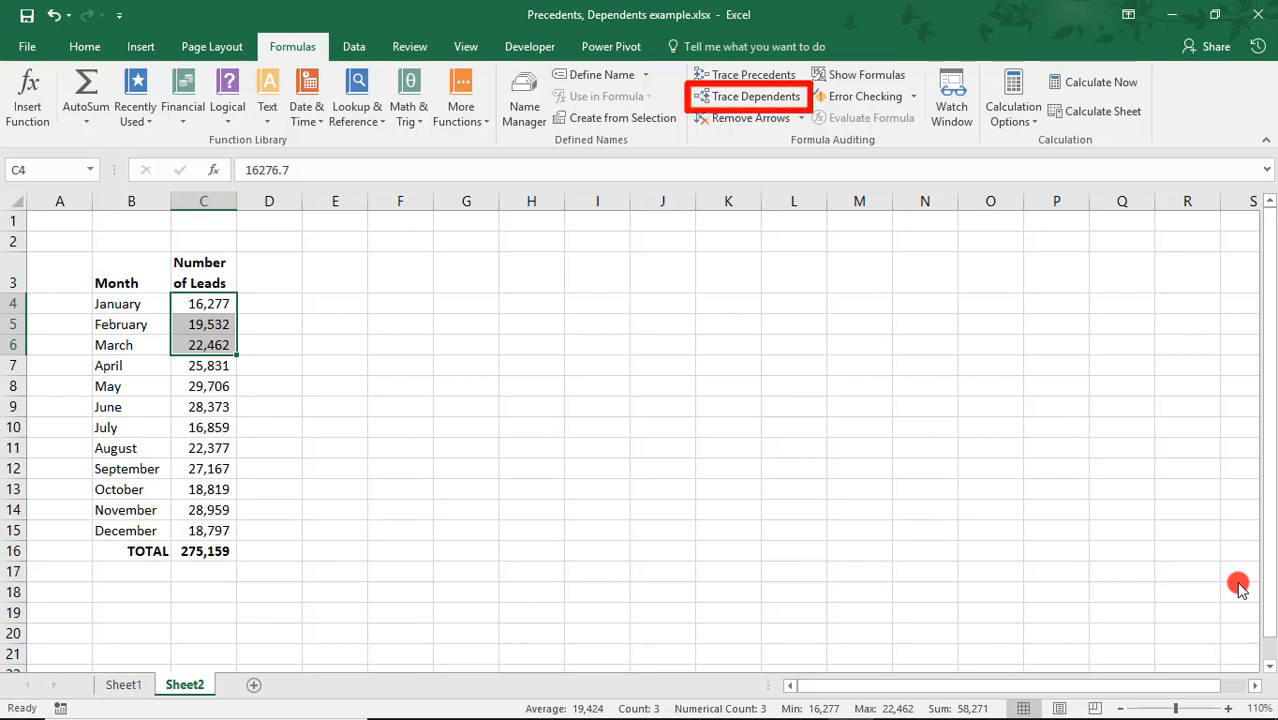
mouse_move(689, 368)
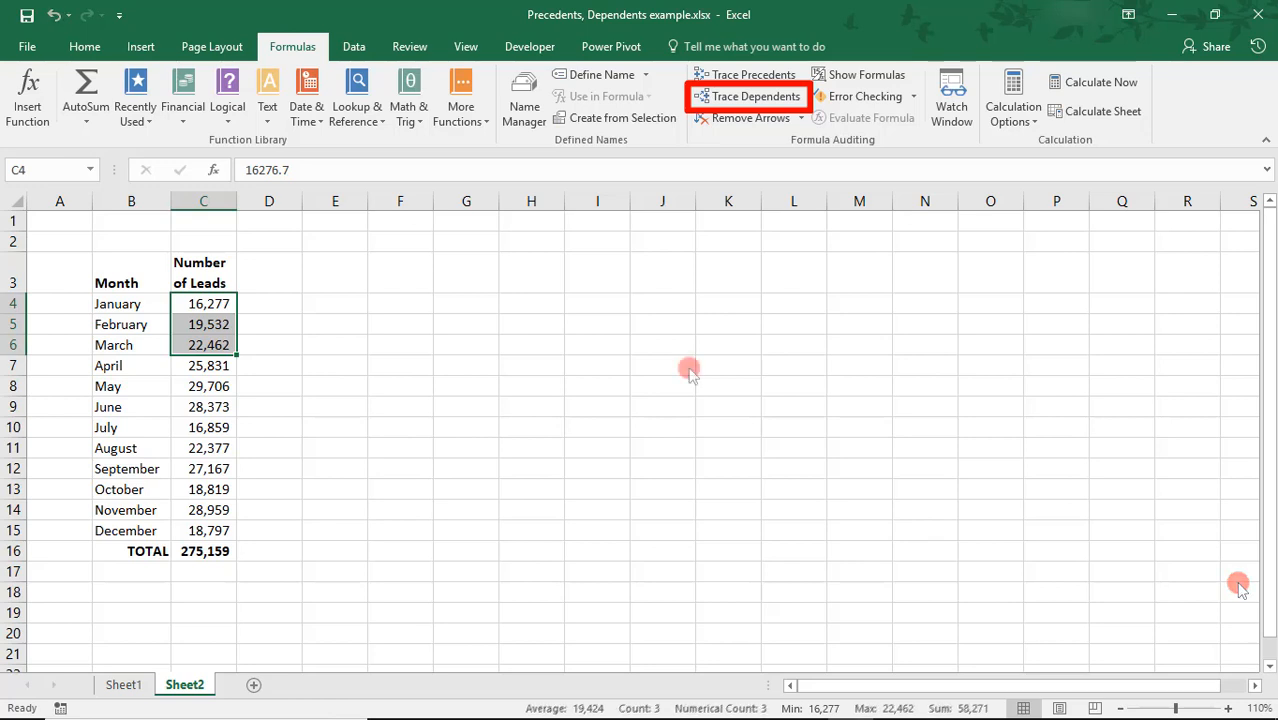
left_click(203, 303)
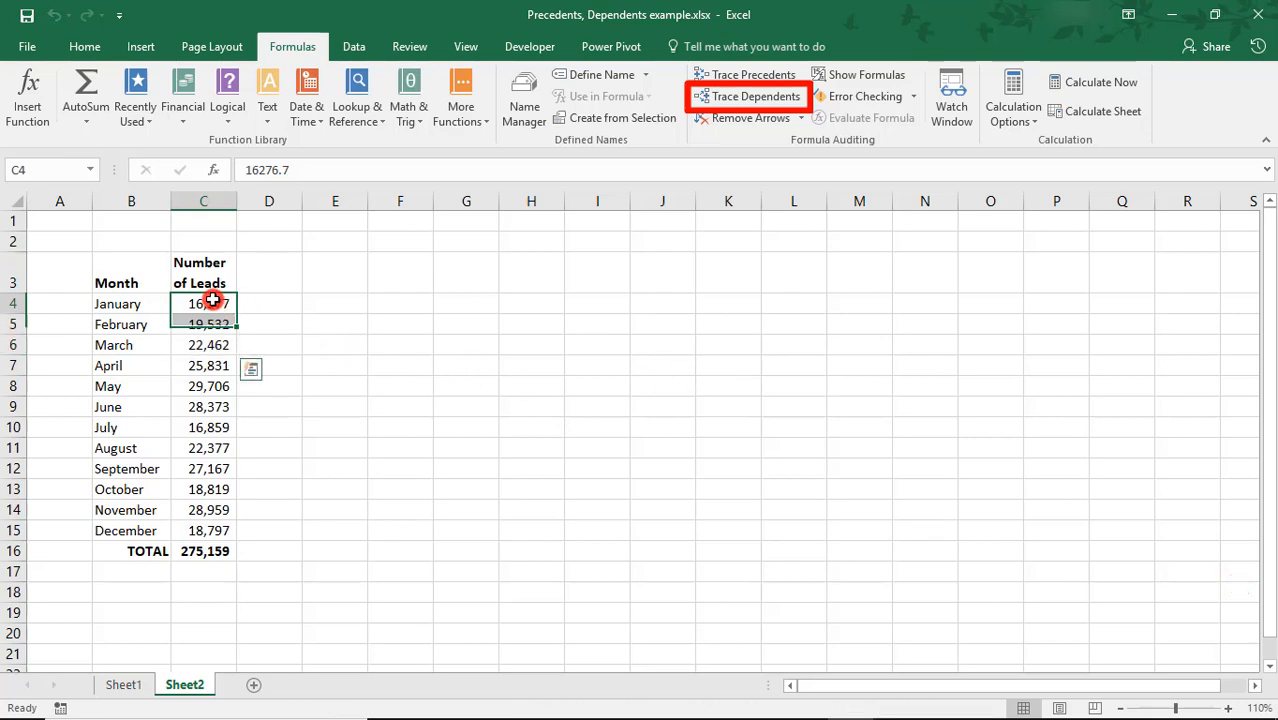
Step: Trace dependents of January's leads in C4, revealing arrows to TOTAL and another sheet
left_click(747, 96)
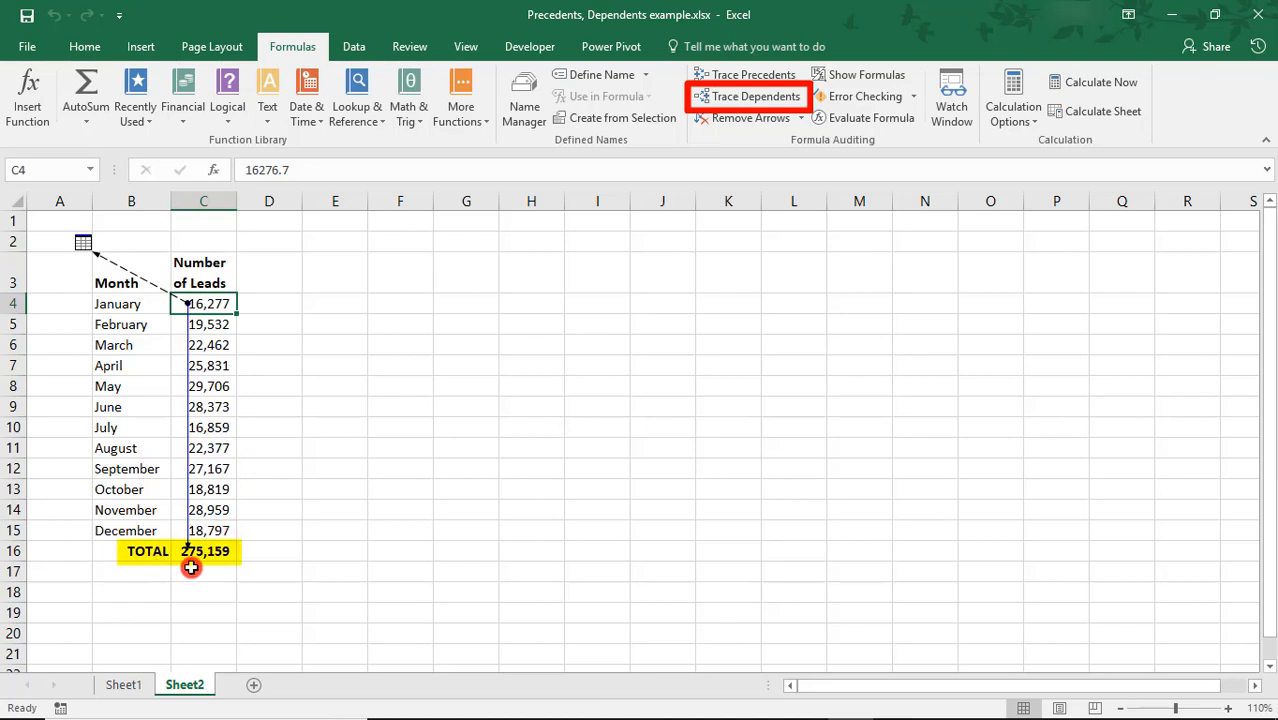
mouse_move(191, 414)
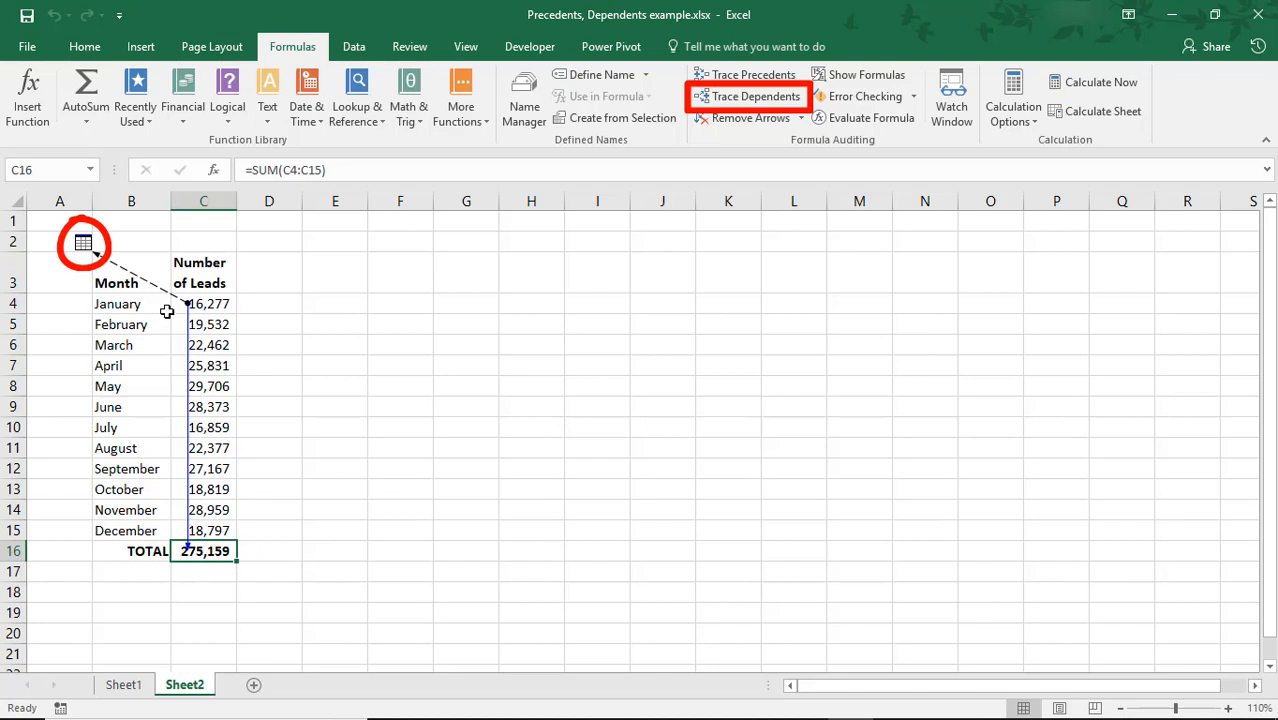
mouse_move(160, 300)
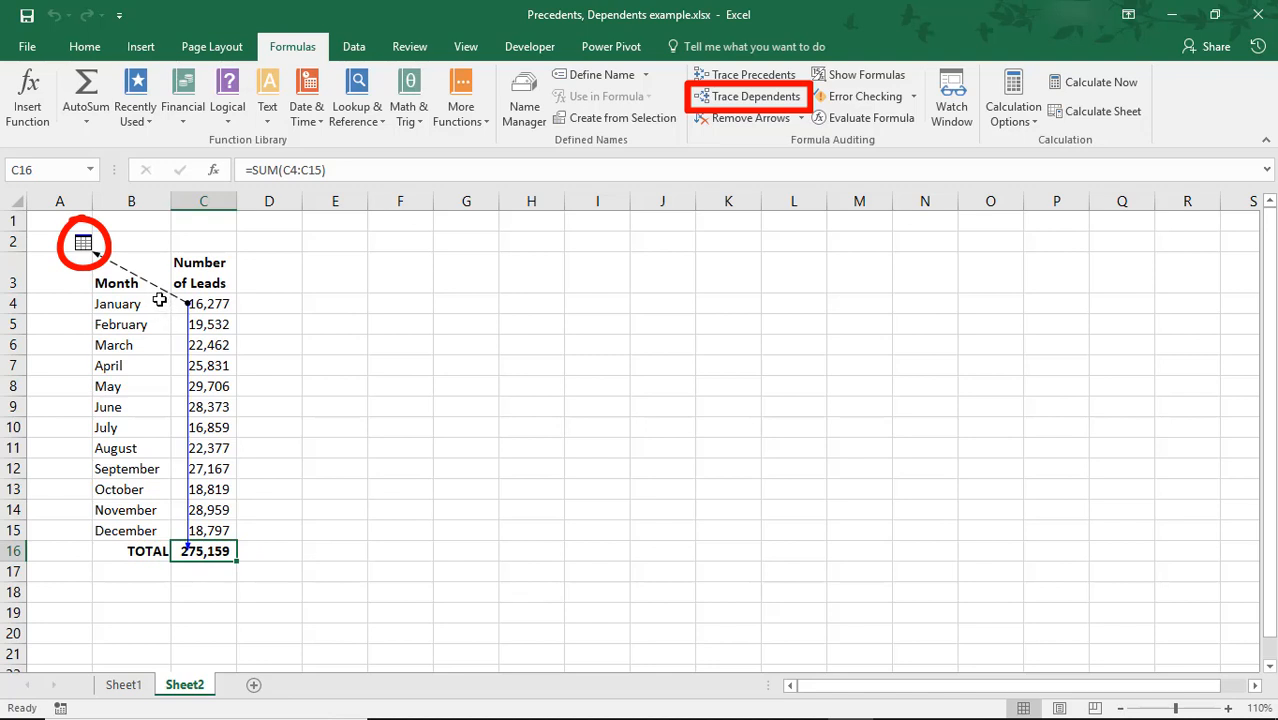
mouse_move(158, 295)
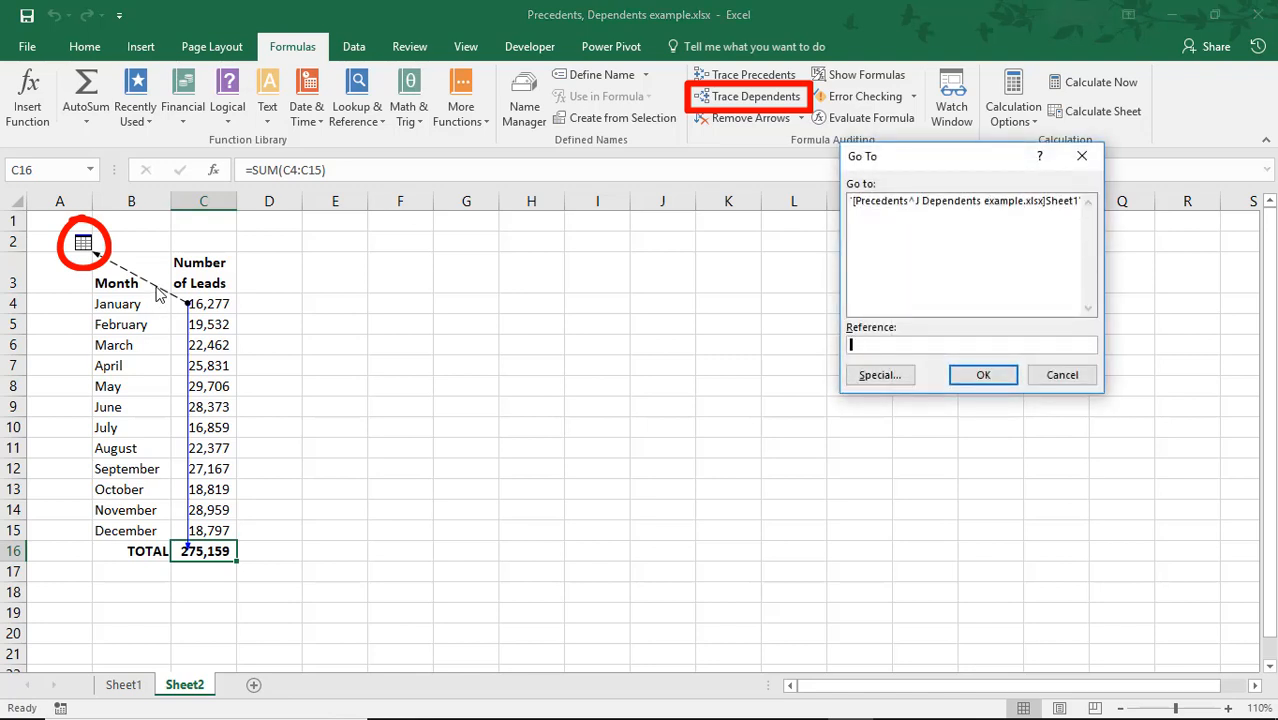
mouse_move(630, 262)
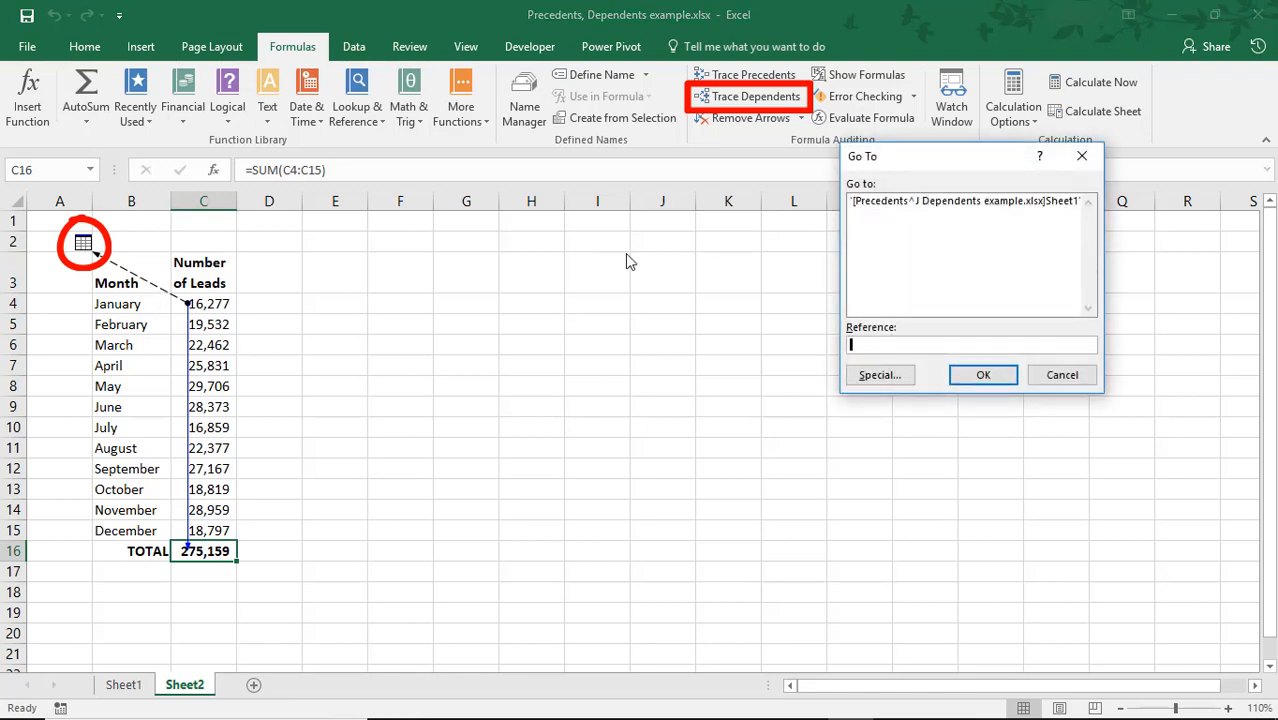
Step: Jump via Go To to the Sheet1 Q1 leads formula =SUM(Sheet2!C4:C6)
left_click(965, 200)
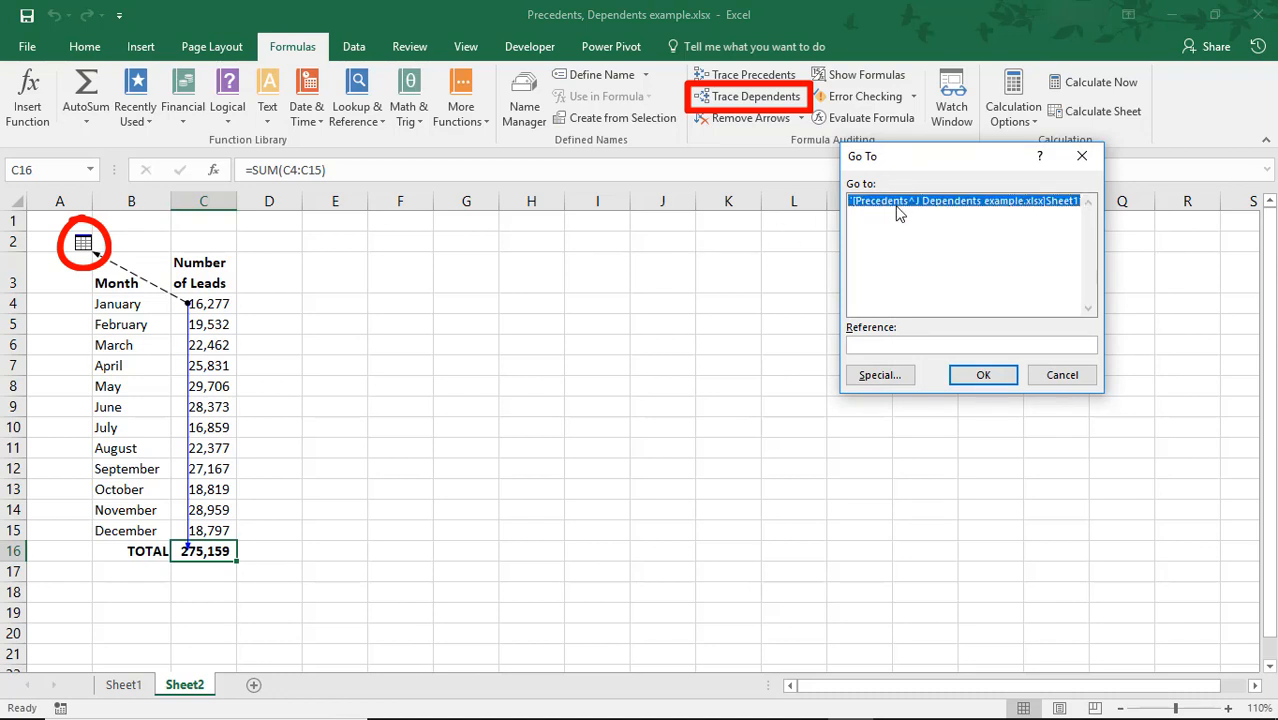
left_click(982, 374)
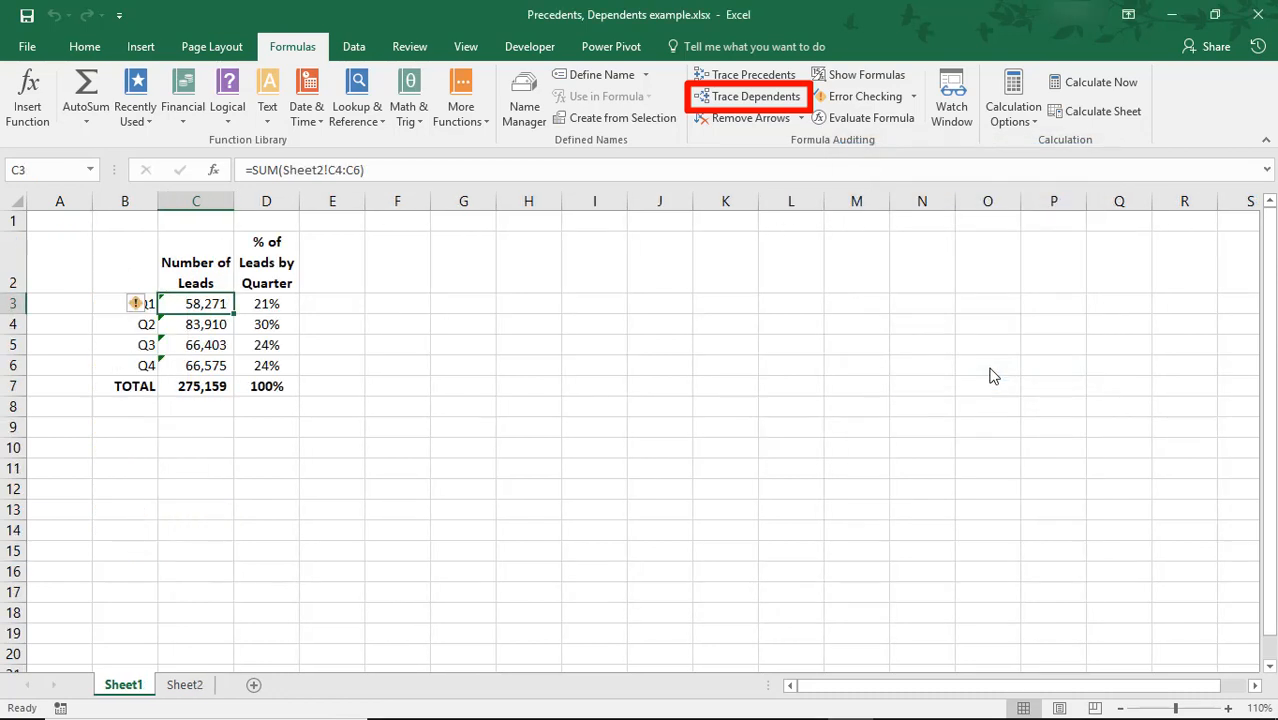